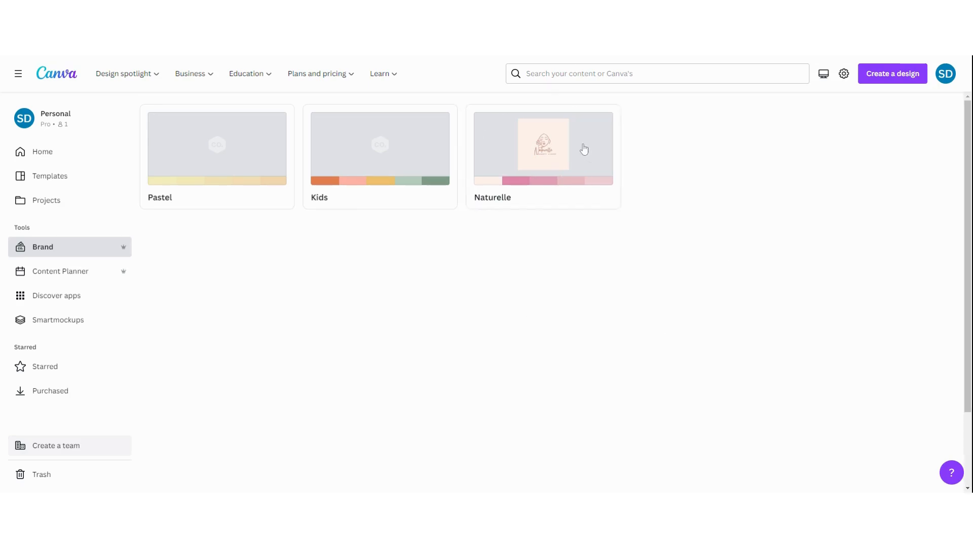
# Step: Open the finished Naturelle brand kit showing its logo, five pinks and font styles
pyautogui.click(542, 148)
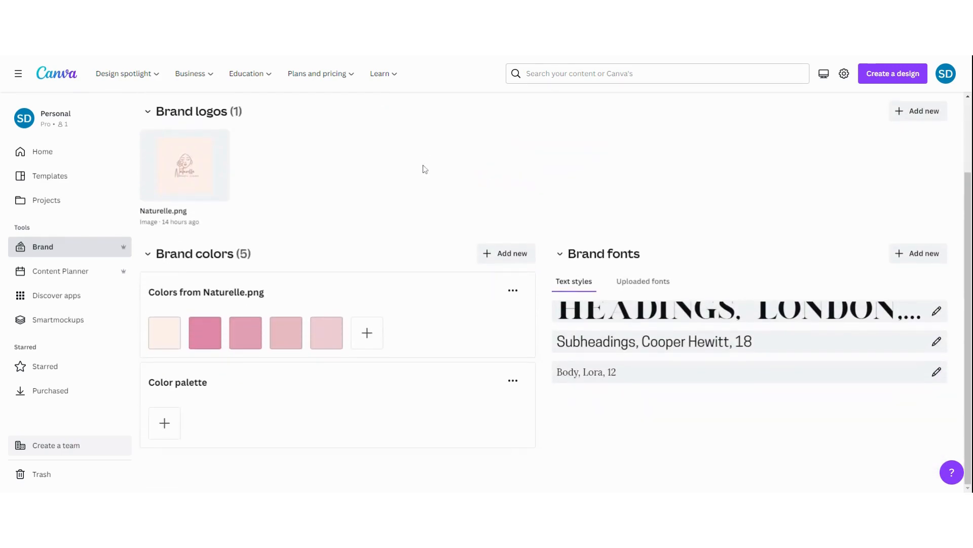
pyautogui.moveTo(426, 199)
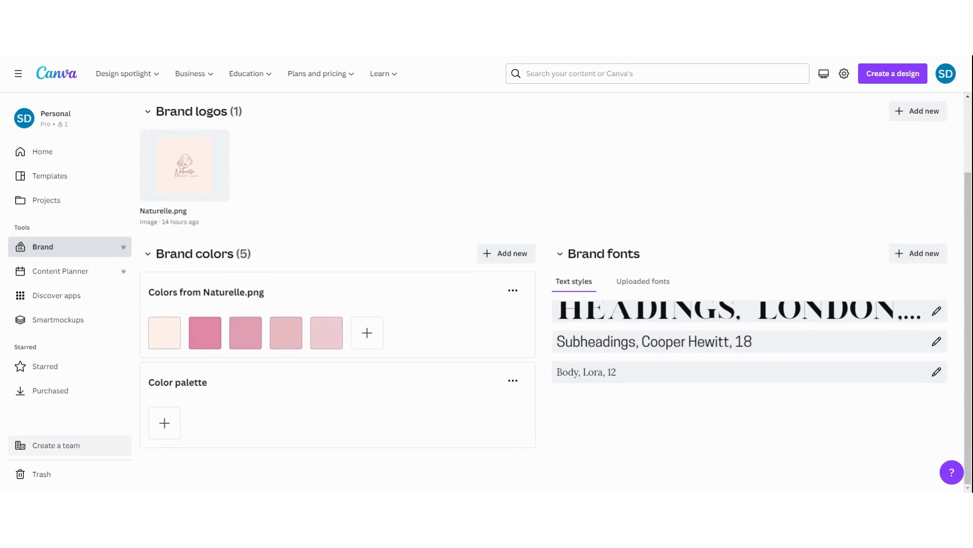
pyautogui.moveTo(402, 59)
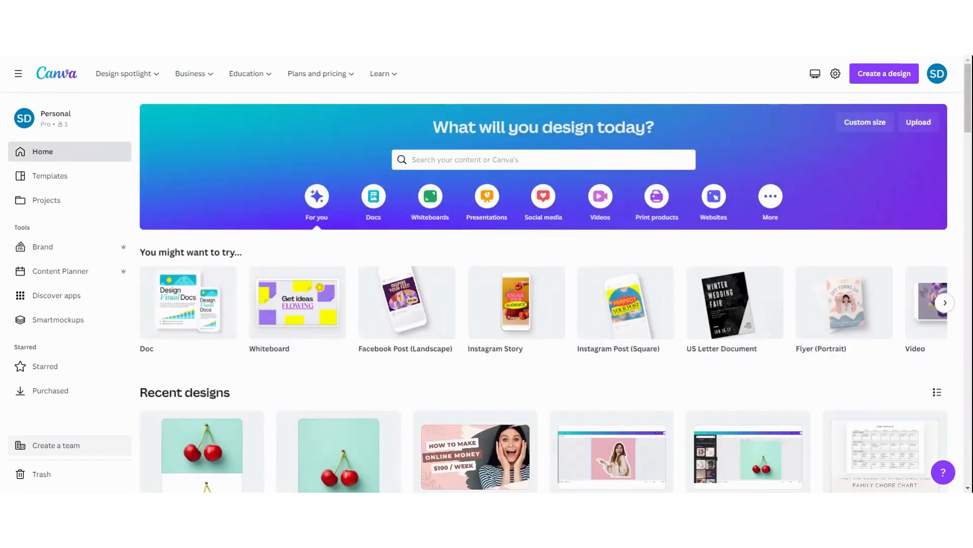
pyautogui.moveTo(470, 255)
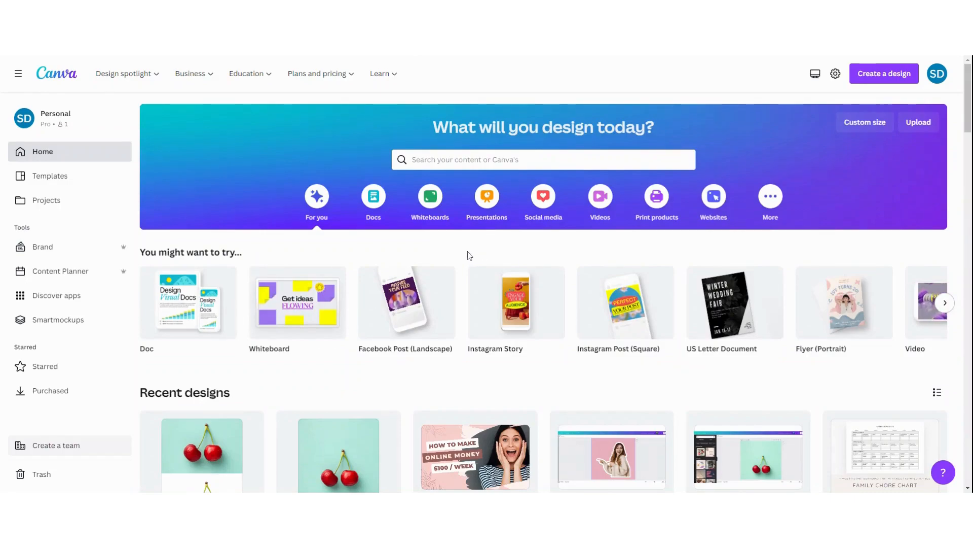
pyautogui.moveTo(42, 152)
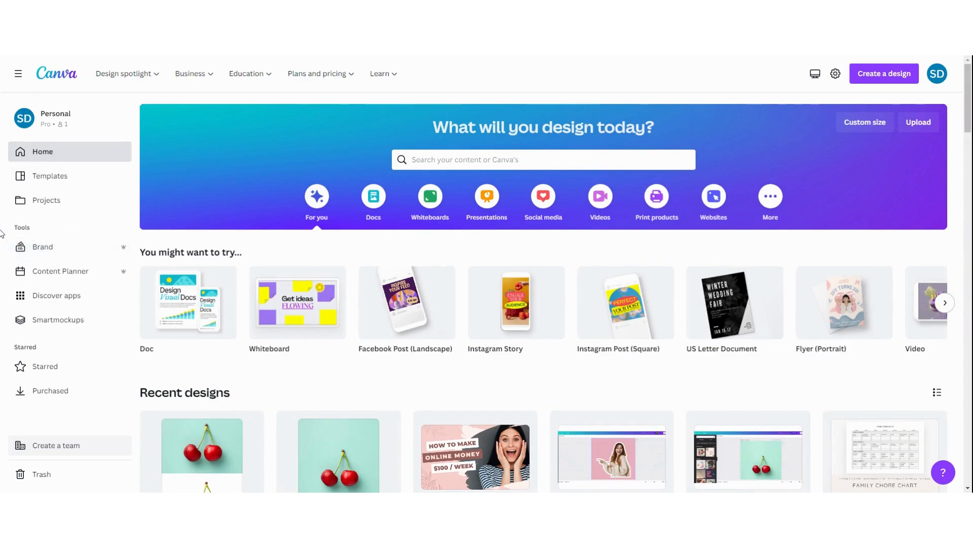
pyautogui.moveTo(59, 249)
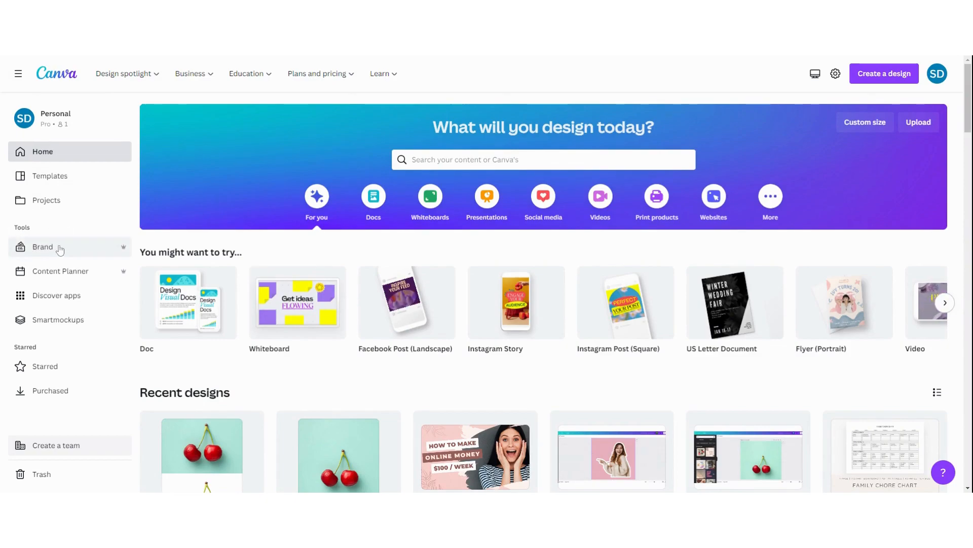
# Step: Go to the Brand Kit overview listing the Pastel and Kids kits
pyautogui.click(43, 246)
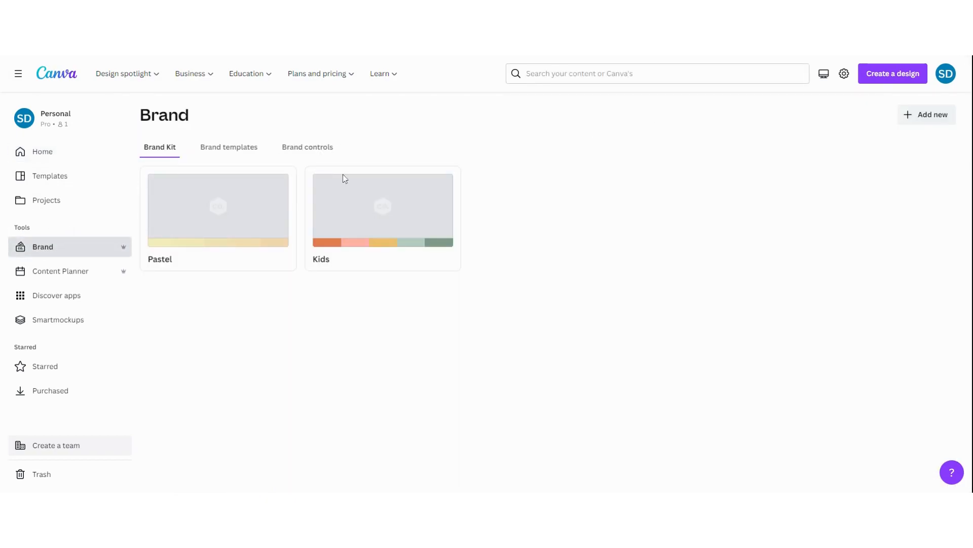
pyautogui.moveTo(911, 116)
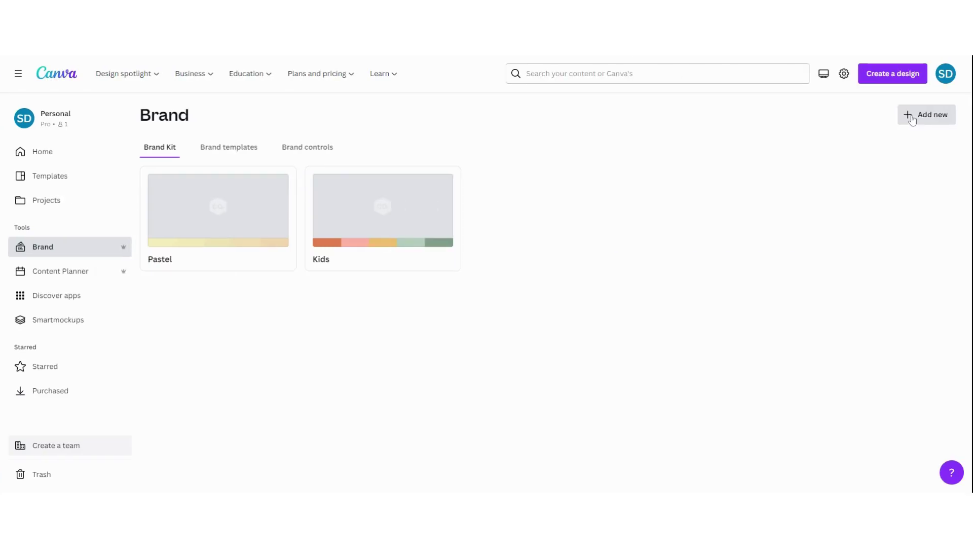
# Step: Create a new brand kit named 'Naturelle' from Add new > Brand Kit
pyautogui.click(927, 114)
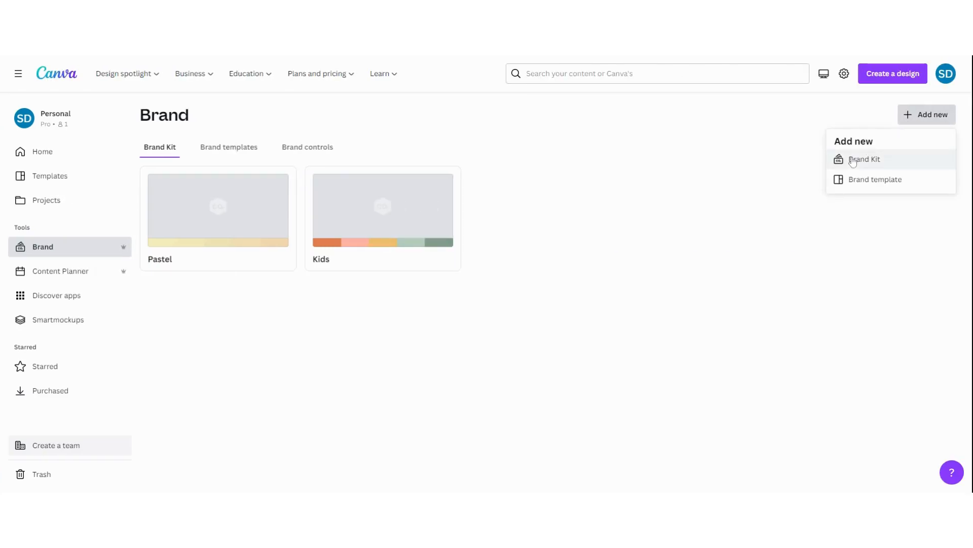
pyautogui.click(864, 159)
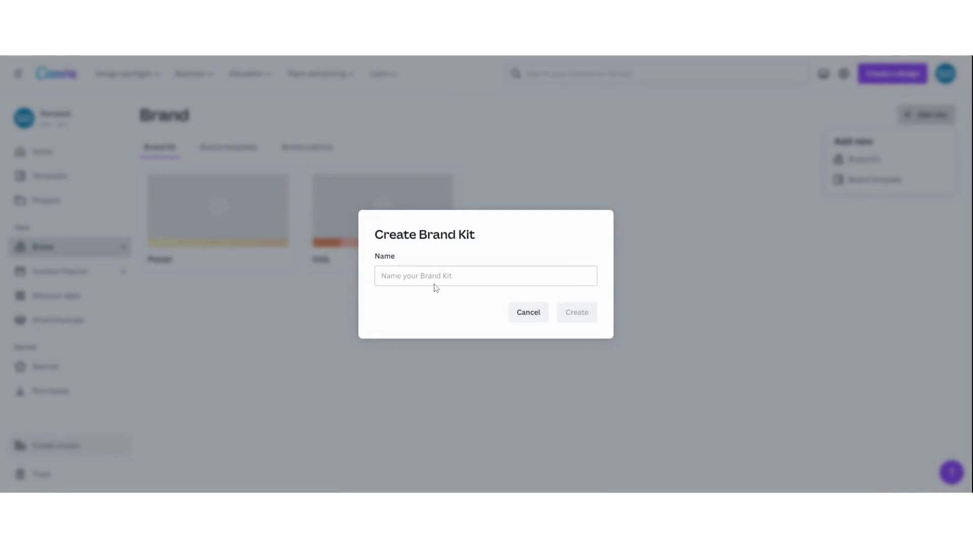
pyautogui.write('Natu')
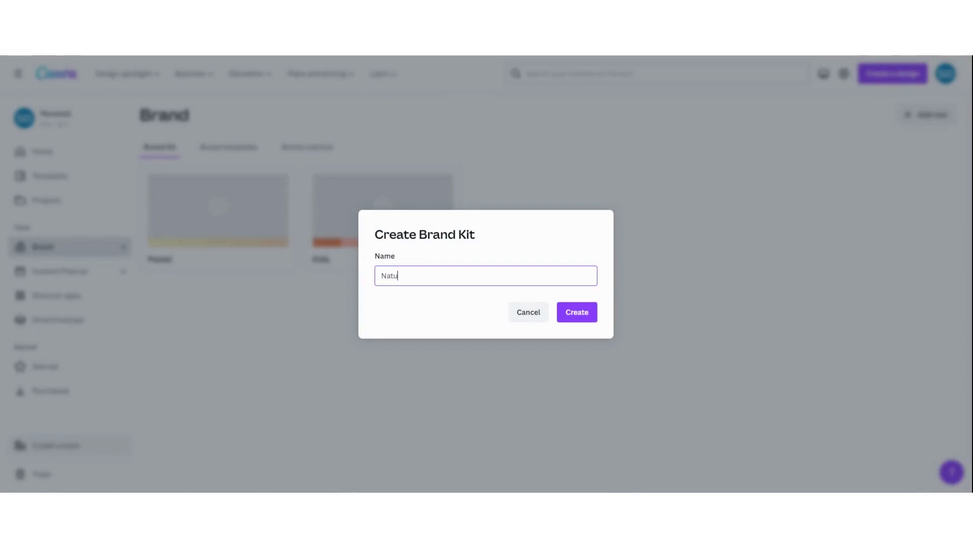
pyautogui.write('relle')
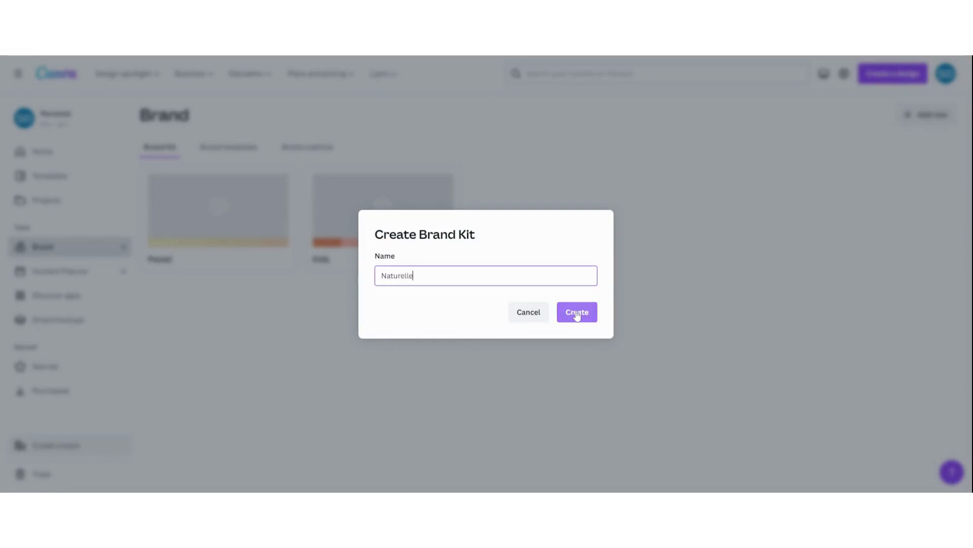
pyautogui.click(577, 312)
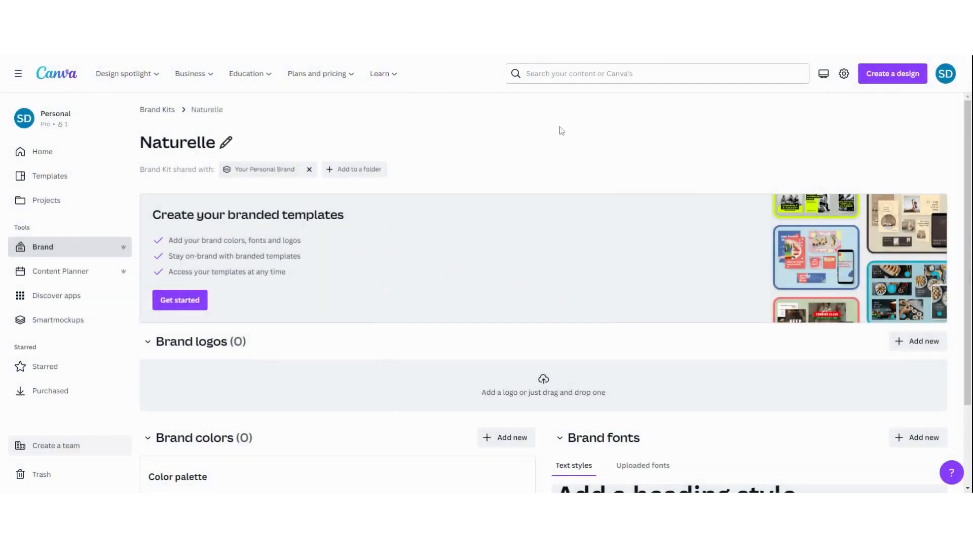
# Step: Upload the Naturelle.png logo and keep the pale colour extracted from it
pyautogui.scroll(-3)
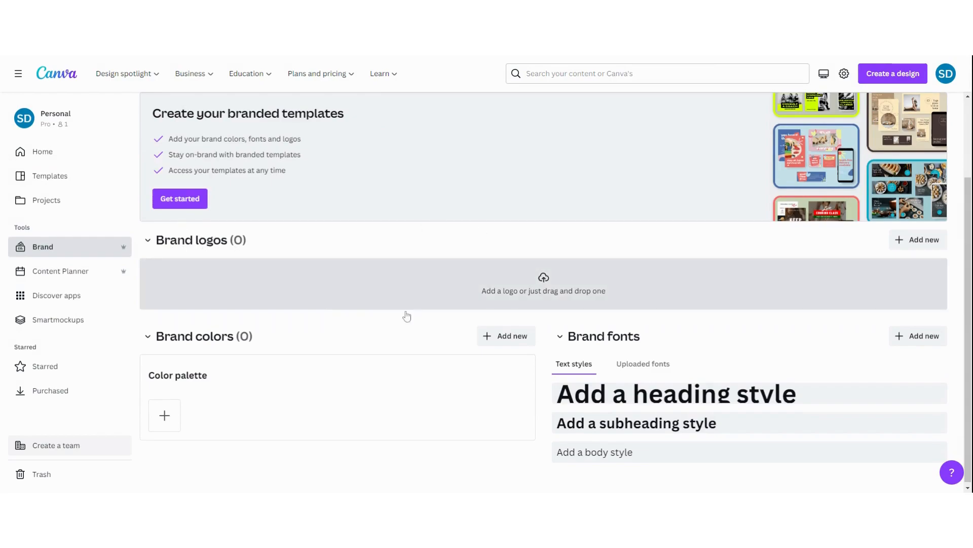
pyautogui.moveTo(517, 288)
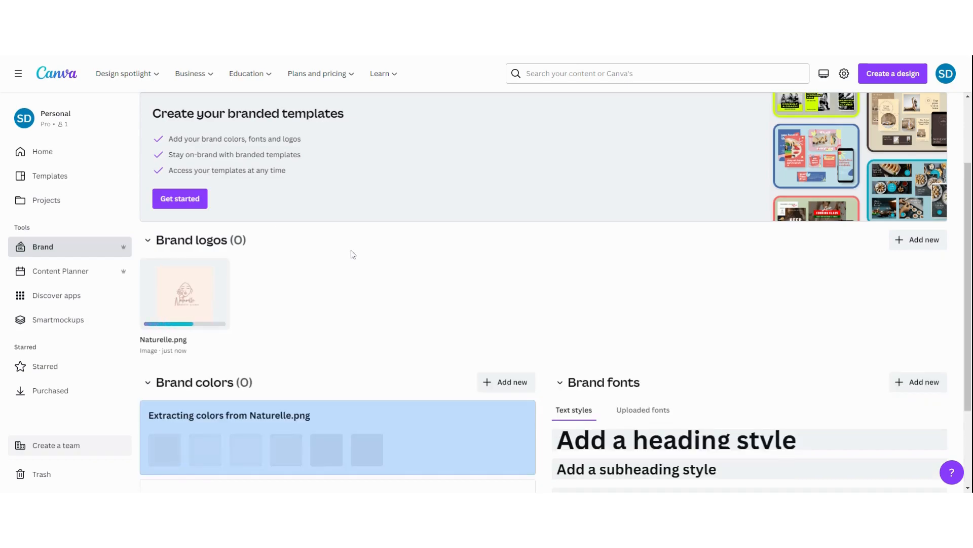
pyautogui.scroll(-3)
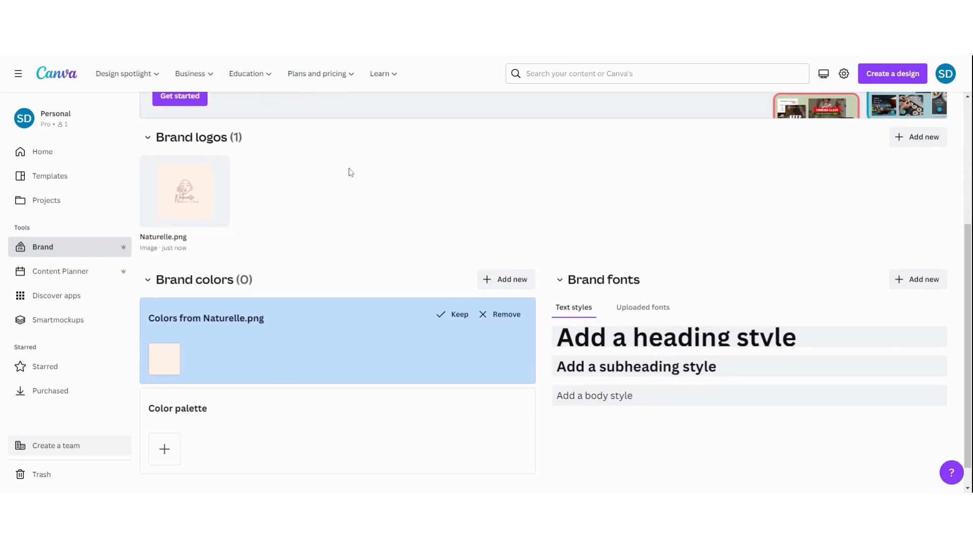
pyautogui.scroll(-3)
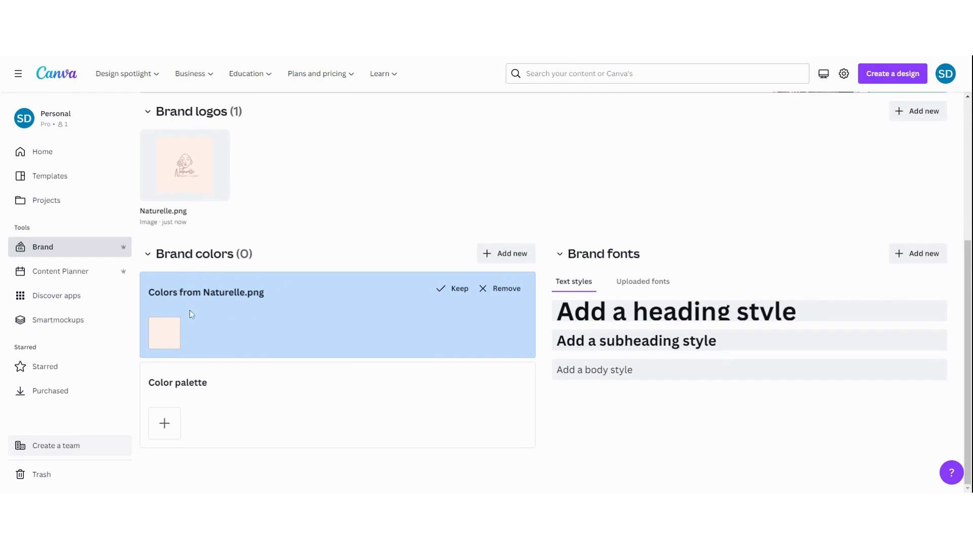
pyautogui.moveTo(164, 338)
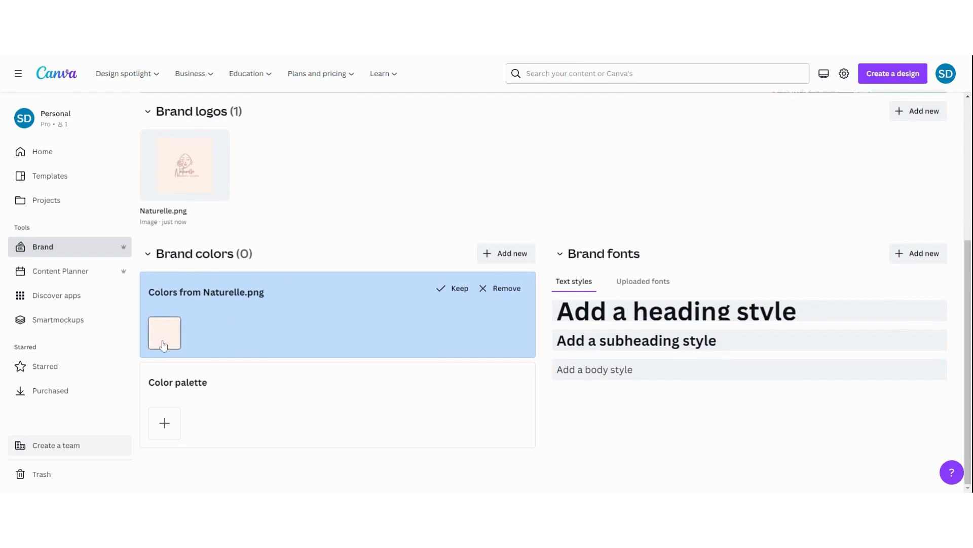
pyautogui.moveTo(184, 184)
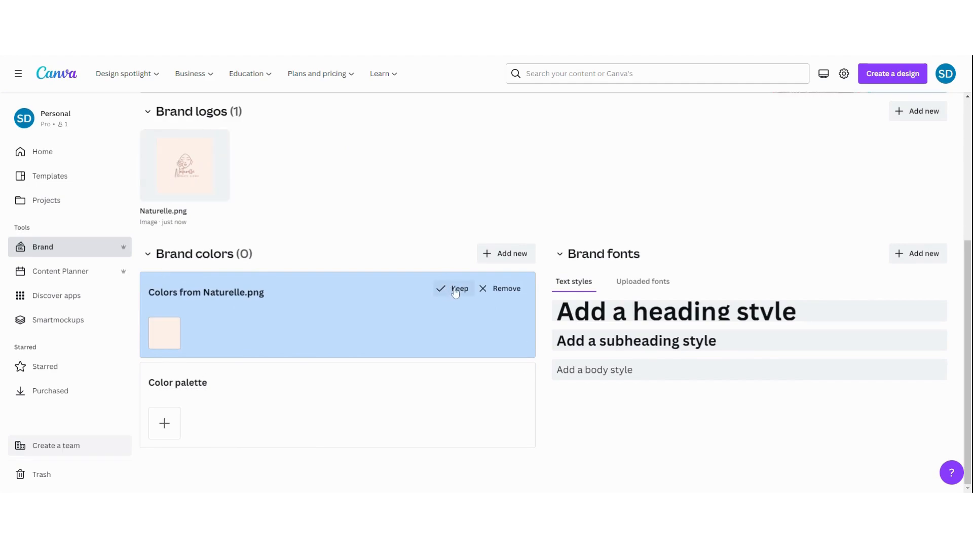
pyautogui.click(456, 288)
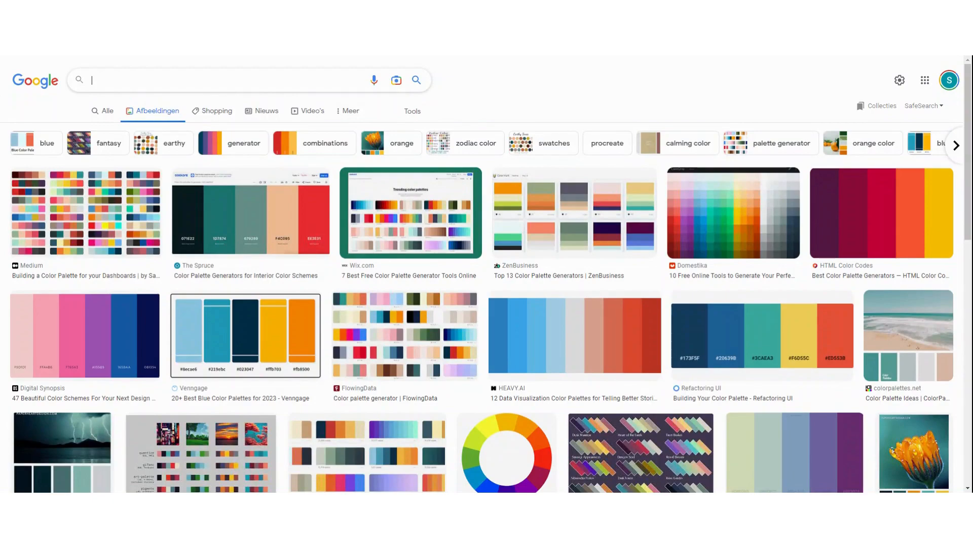
# Step: Search 'pastel pink color palette' and preview the SchemeColor Pastel Pink Gradient result
pyautogui.write('pastel pink color palette')
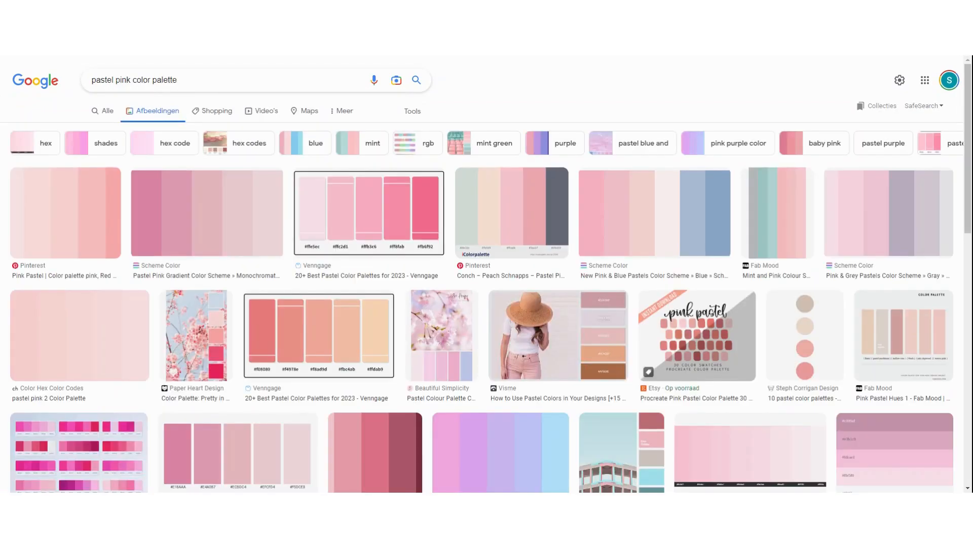
pyautogui.moveTo(487, 245)
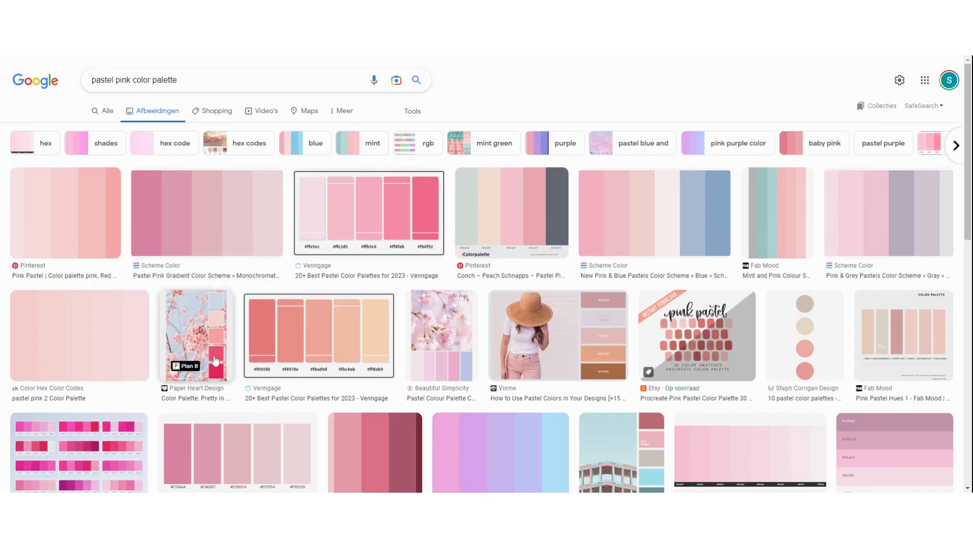
pyautogui.scroll(-3)
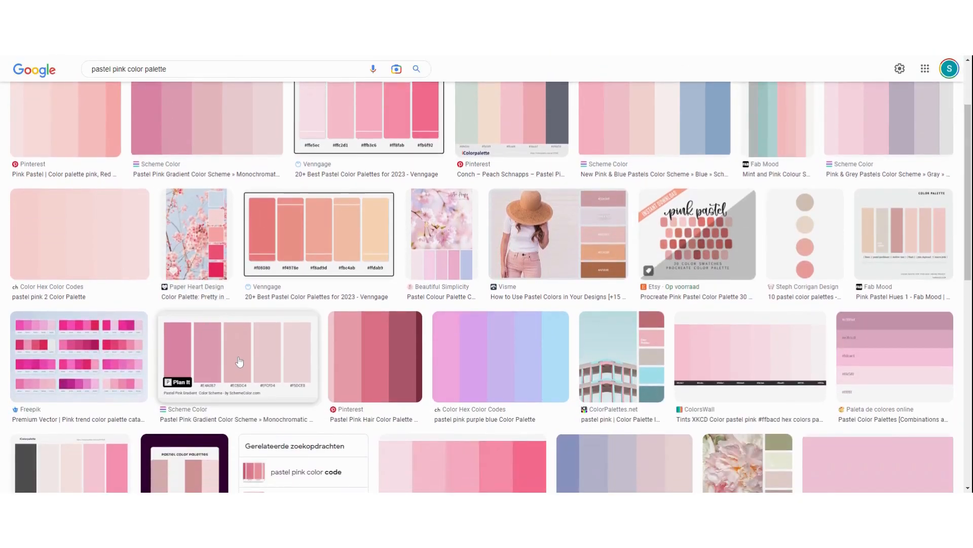
pyautogui.click(239, 361)
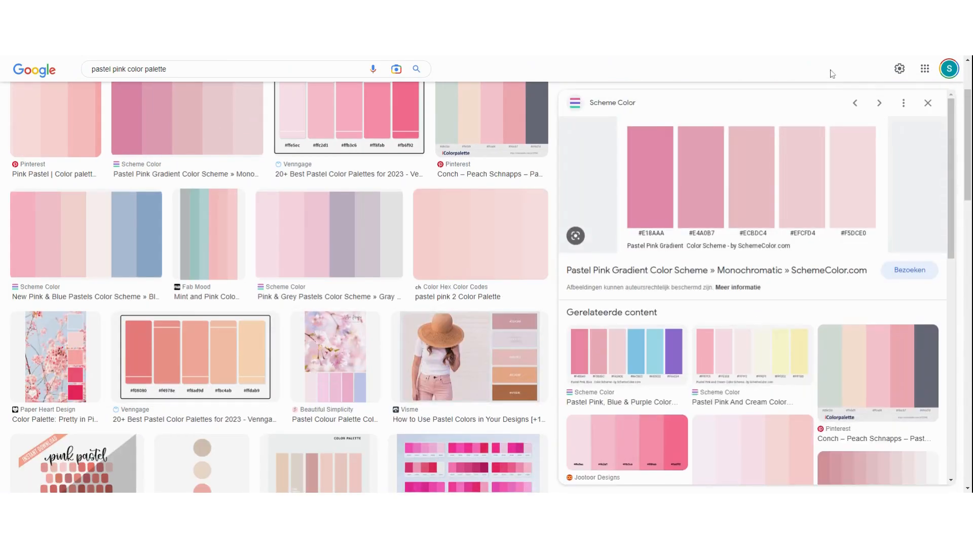
pyautogui.moveTo(743, 180)
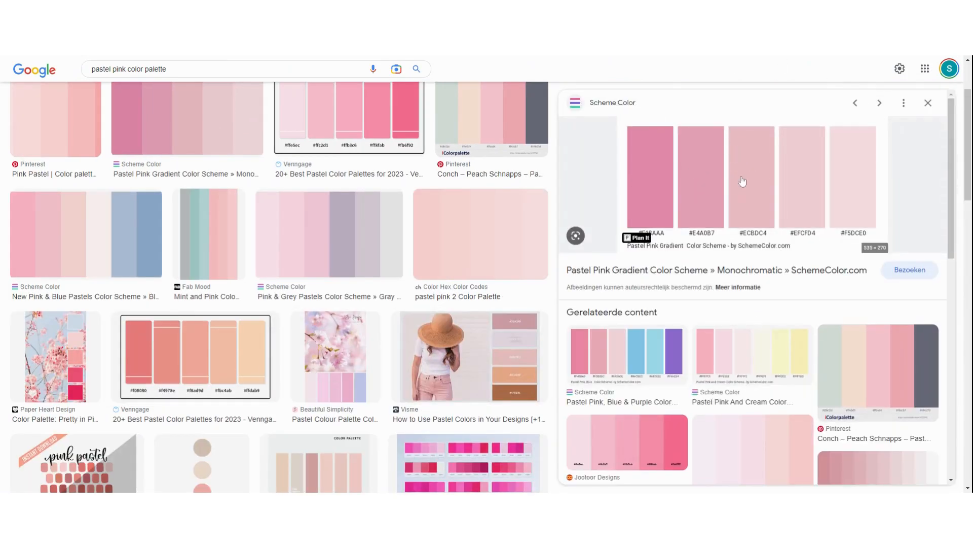
pyautogui.moveTo(741, 186)
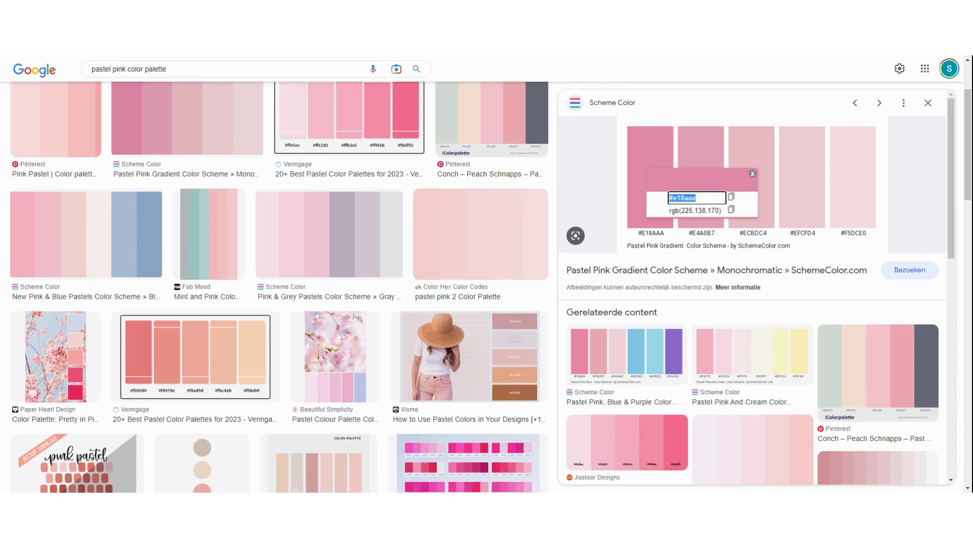
pyautogui.moveTo(523, 58)
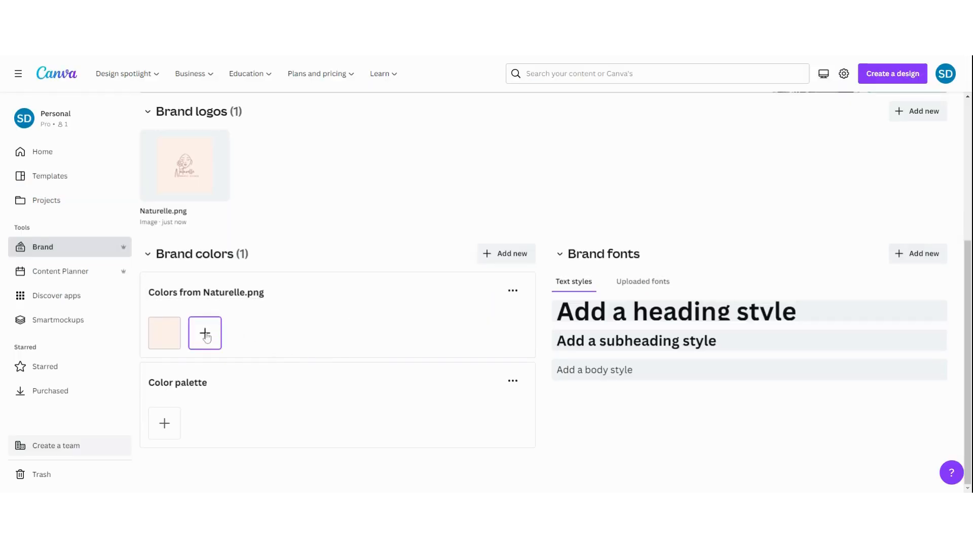
# Step: Add the pink #E18AAA to the logo colours and select the third swatch
pyautogui.click(205, 333)
pyautogui.write('#E18AAA')
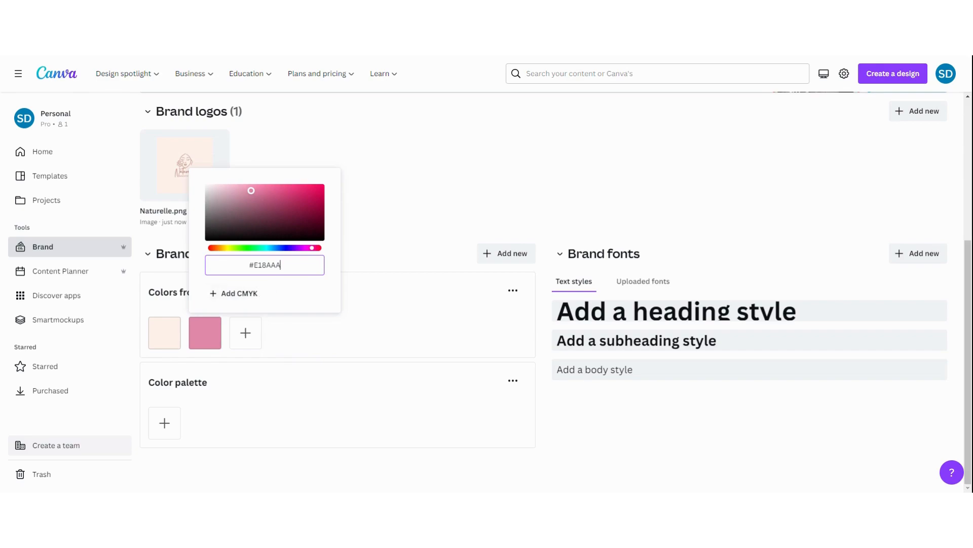
pyautogui.click(405, 254)
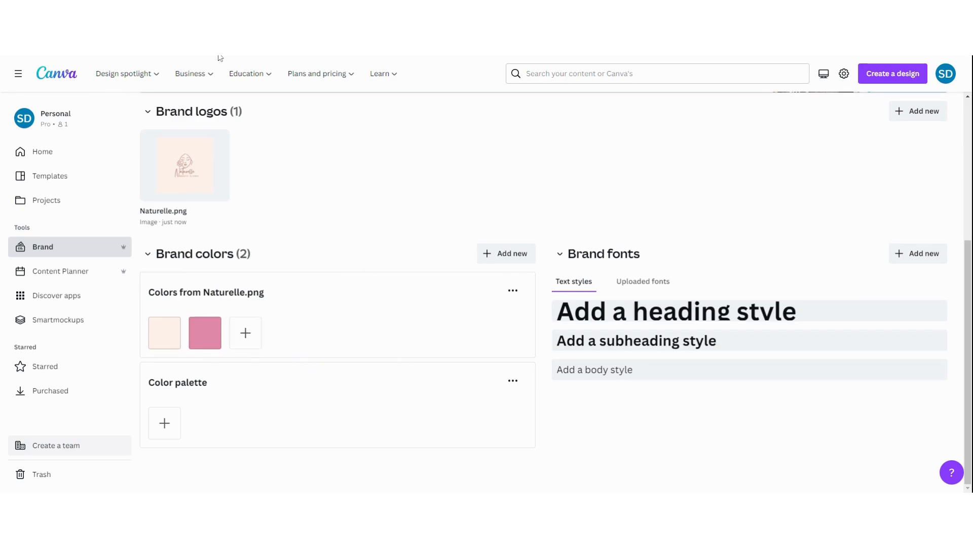
pyautogui.moveTo(329, 336)
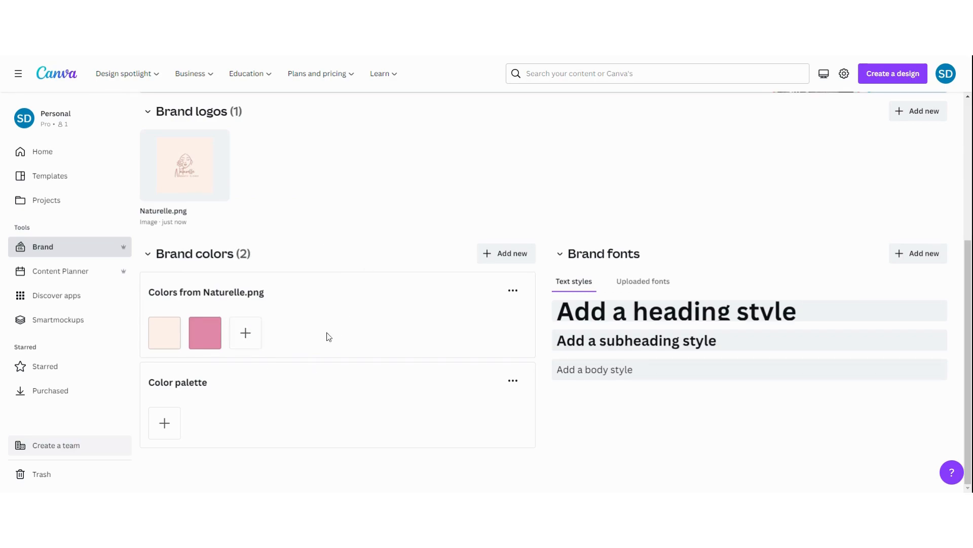
pyautogui.click(245, 333)
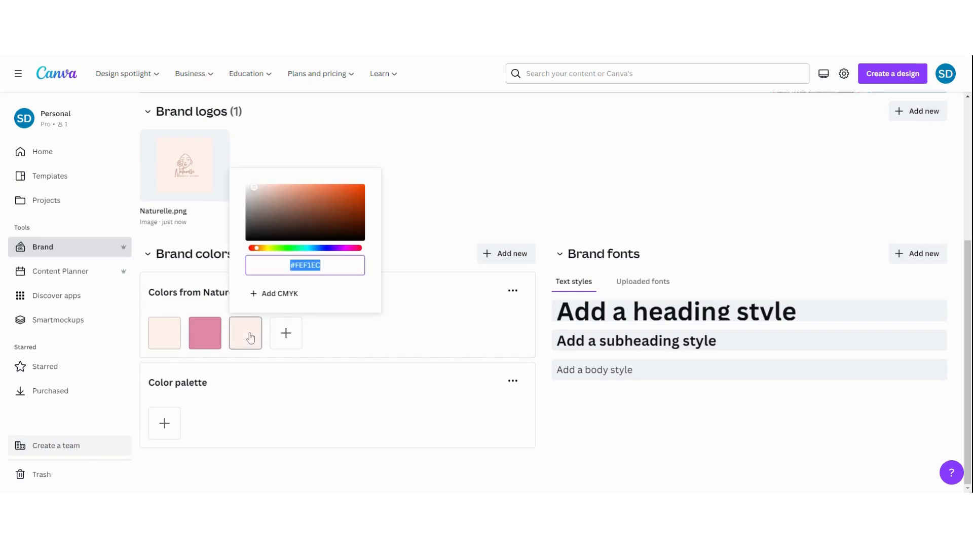
# Step: Turn the brown #A16850 swatch into a light pink and add a fifth colour
pyautogui.click(282, 190)
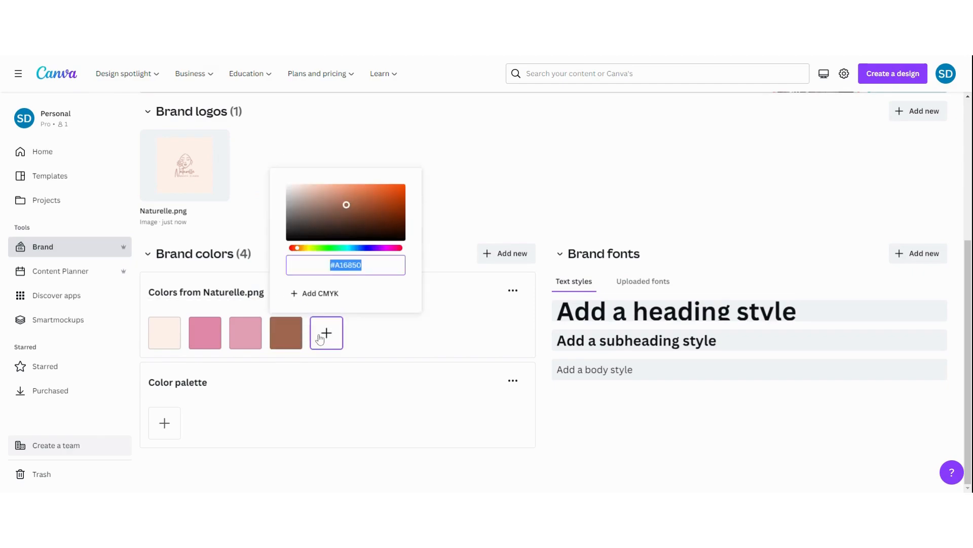
pyautogui.click(388, 310)
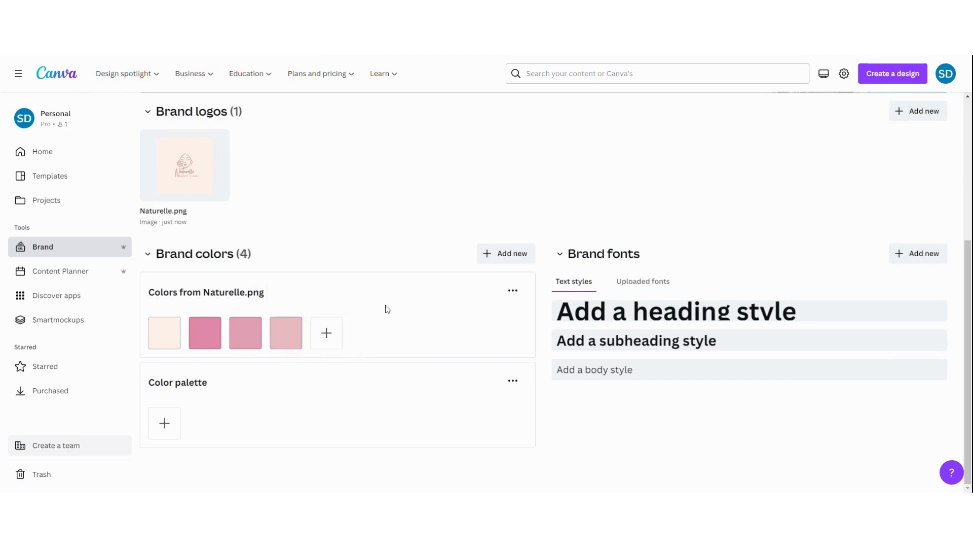
pyautogui.click(327, 332)
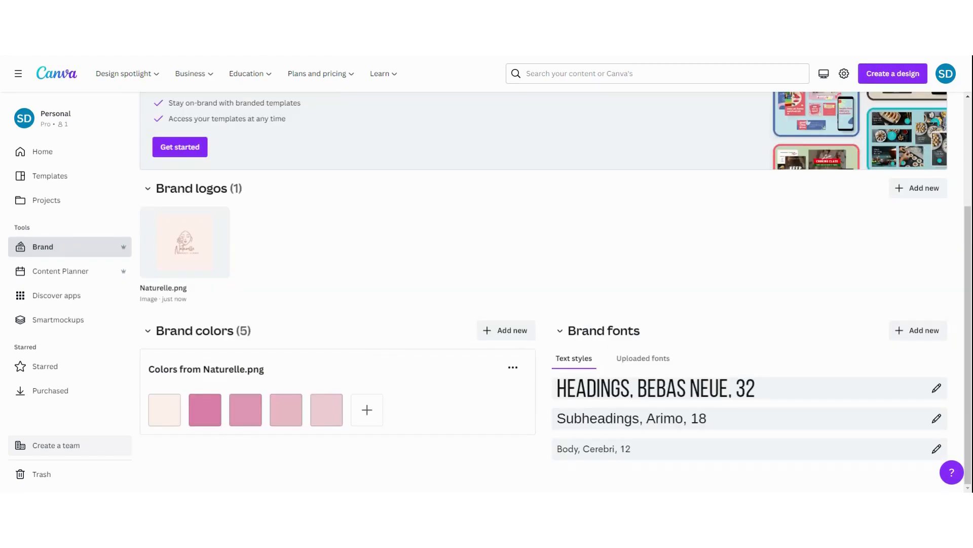
pyautogui.moveTo(344, 455)
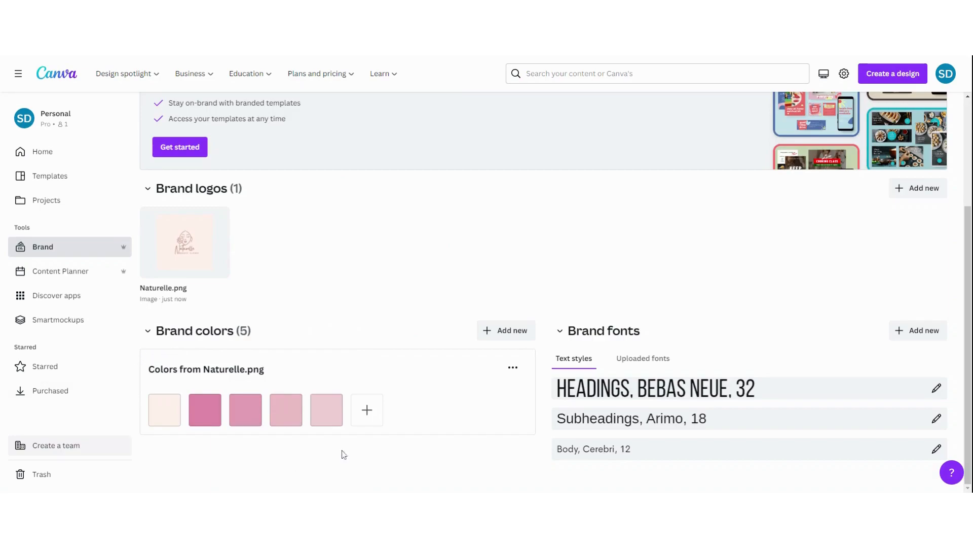
pyautogui.moveTo(436, 349)
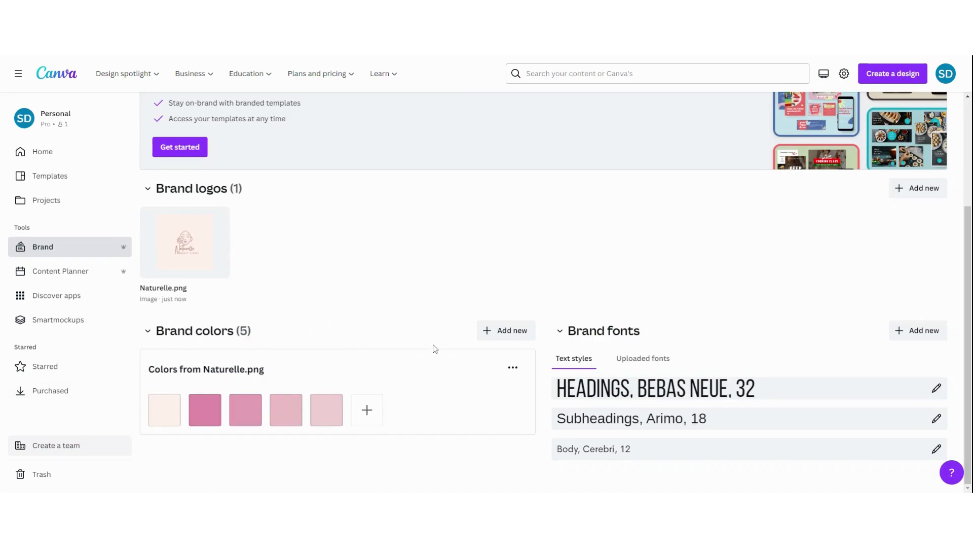
pyautogui.moveTo(501, 338)
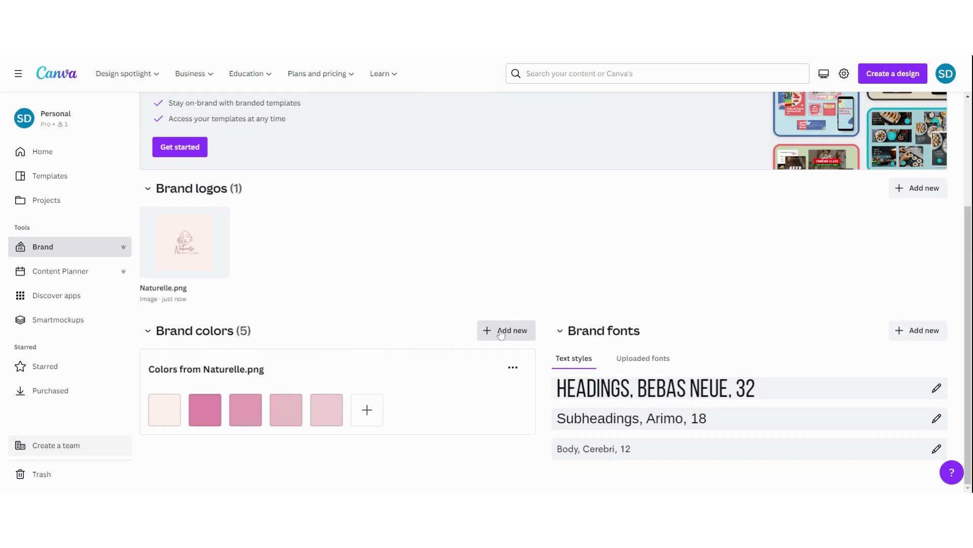
# Step: Add an empty custom colour palette beneath the five logo-derived pinks
pyautogui.click(506, 331)
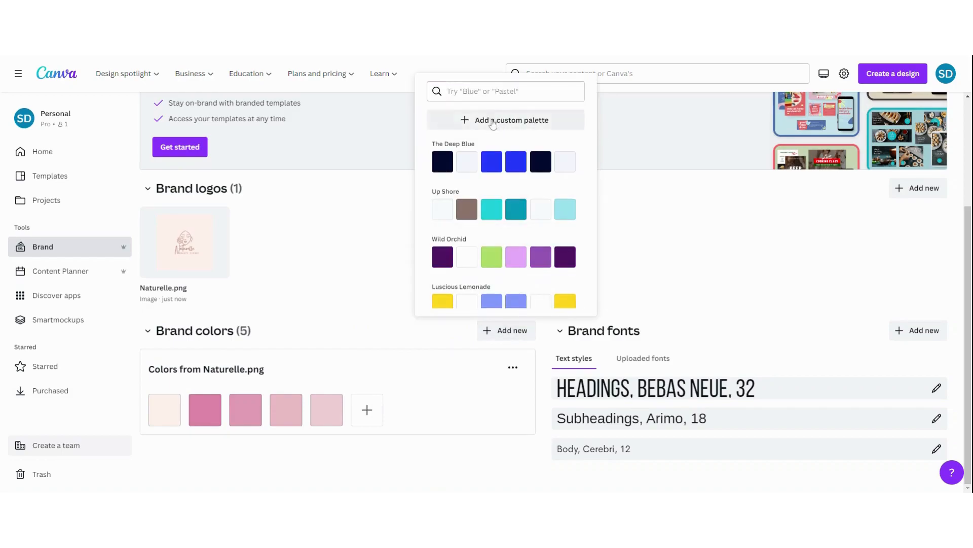
pyautogui.click(505, 120)
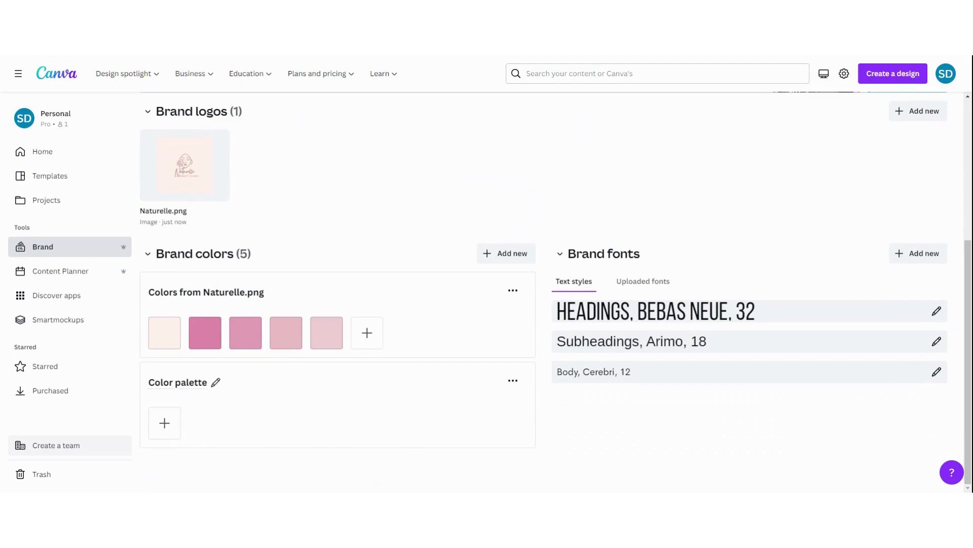
pyautogui.doubleClick(177, 382)
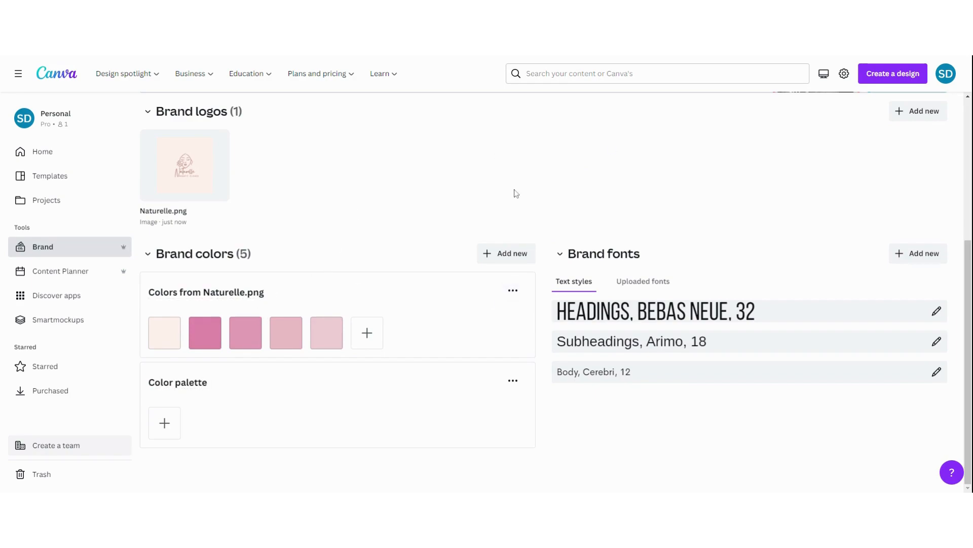
pyautogui.moveTo(607, 256)
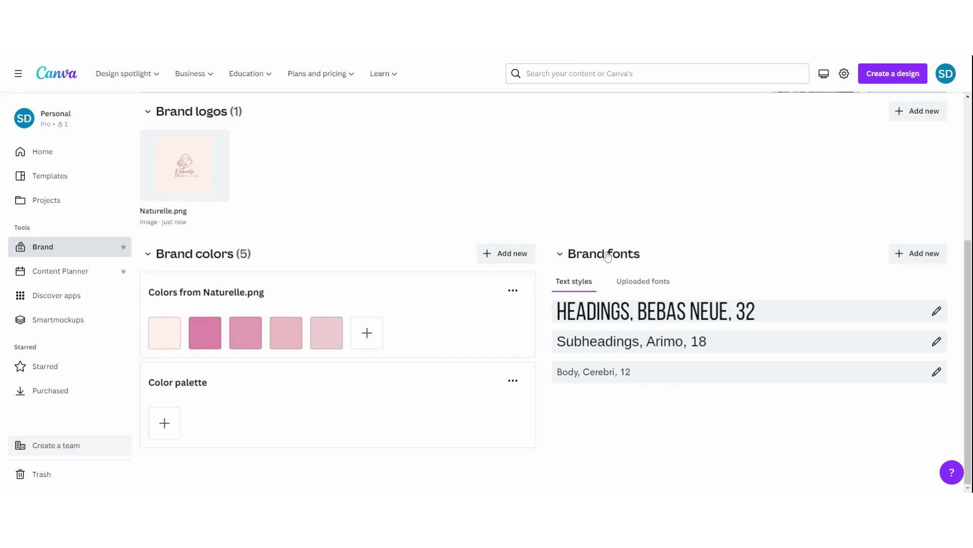
pyautogui.moveTo(587, 318)
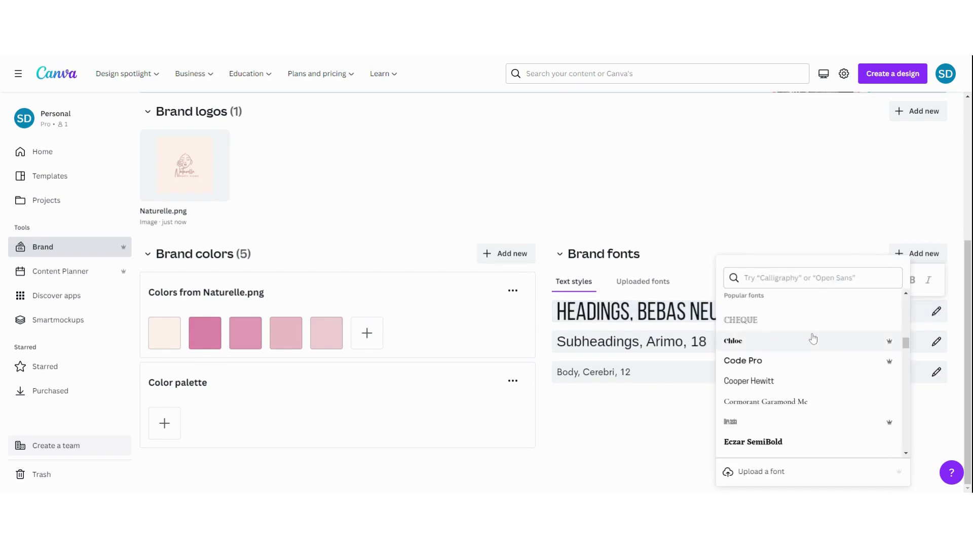
# Step: Set headings to London and subheadings to Cooper Hewitt
pyautogui.scroll(-3)
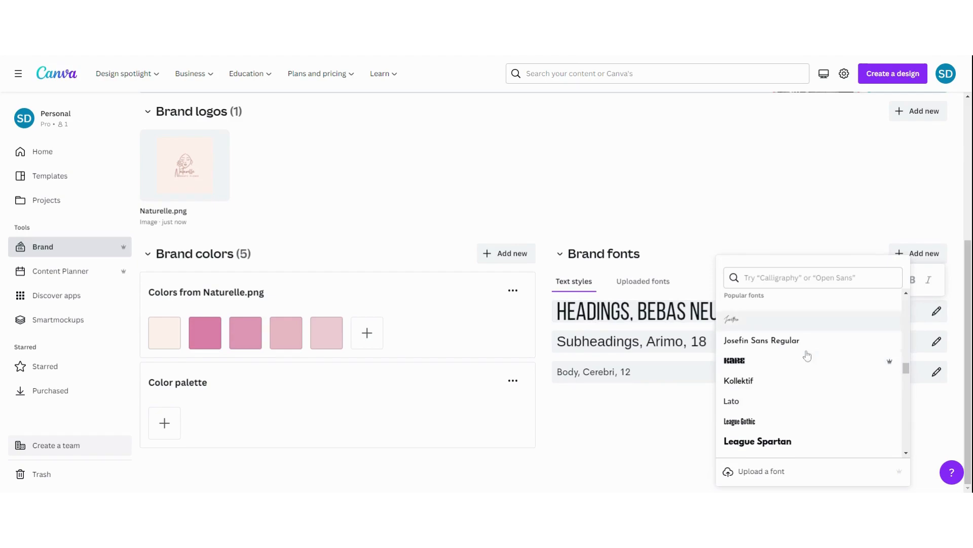
pyautogui.scroll(-3)
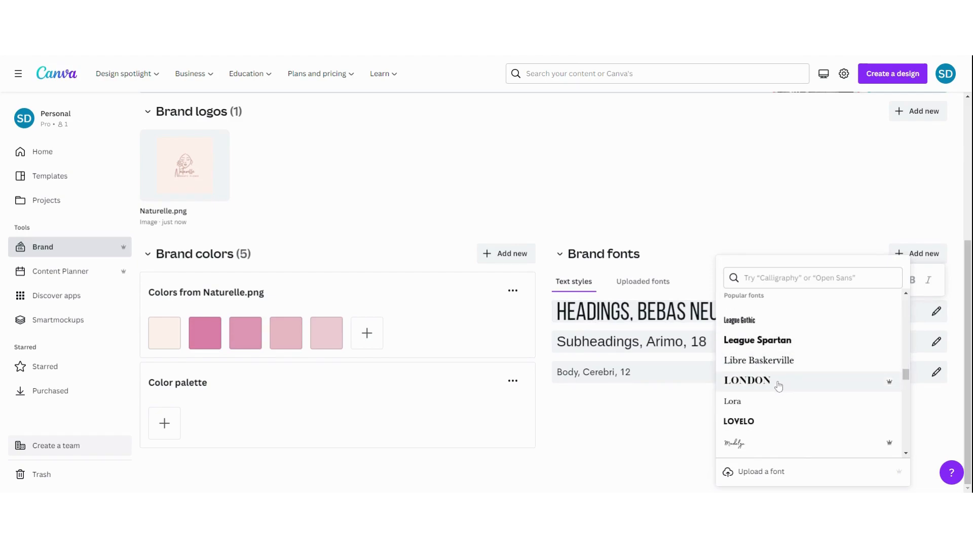
pyautogui.click(748, 381)
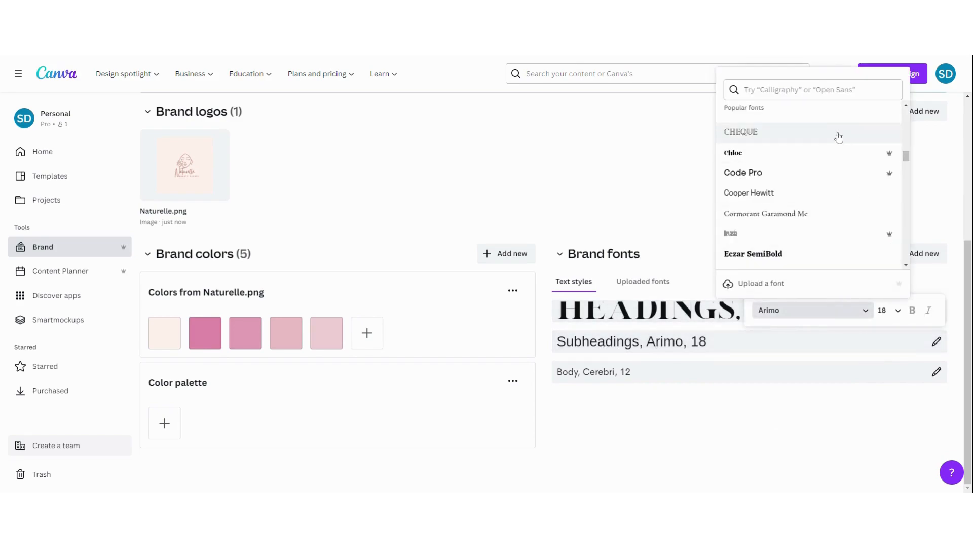
pyautogui.click(748, 193)
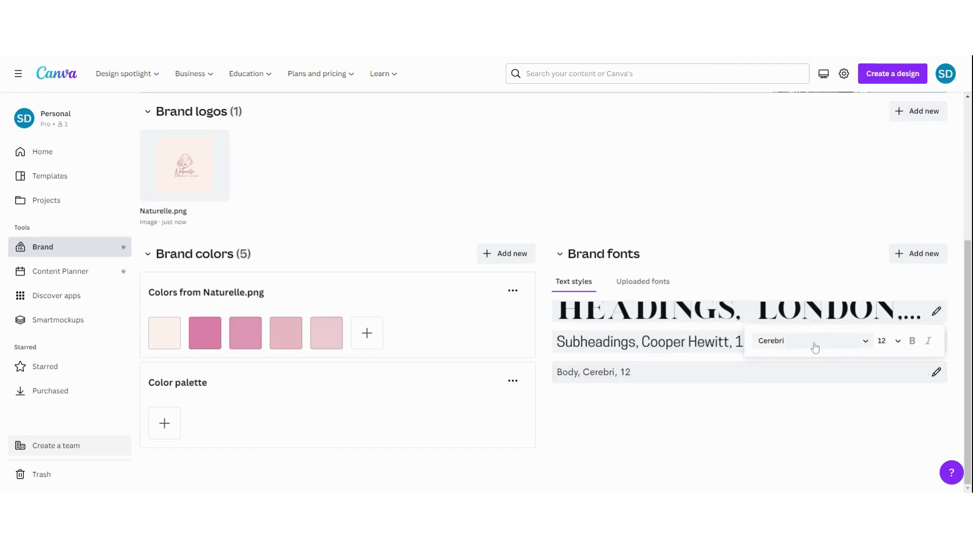
# Step: Set the body text style's font to Lora
pyautogui.click(812, 341)
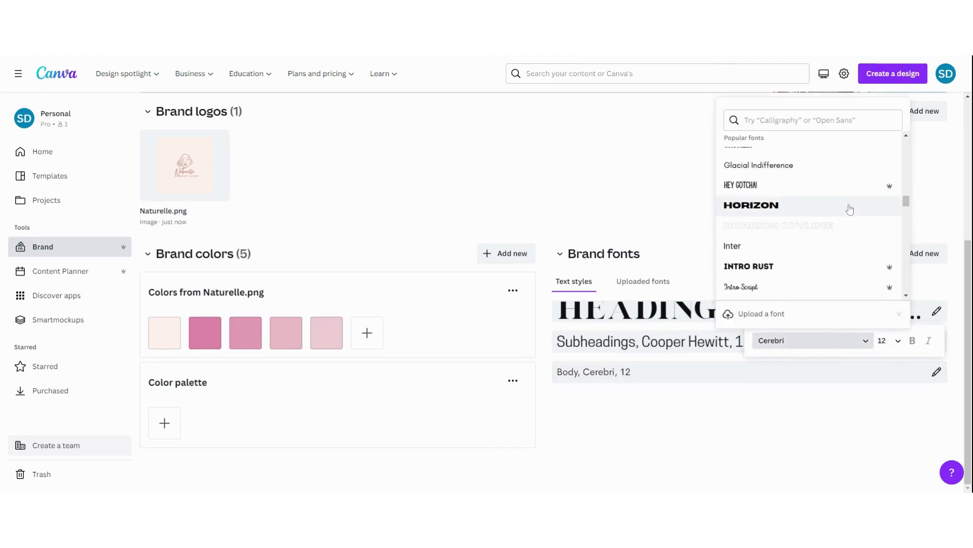
pyautogui.scroll(-3)
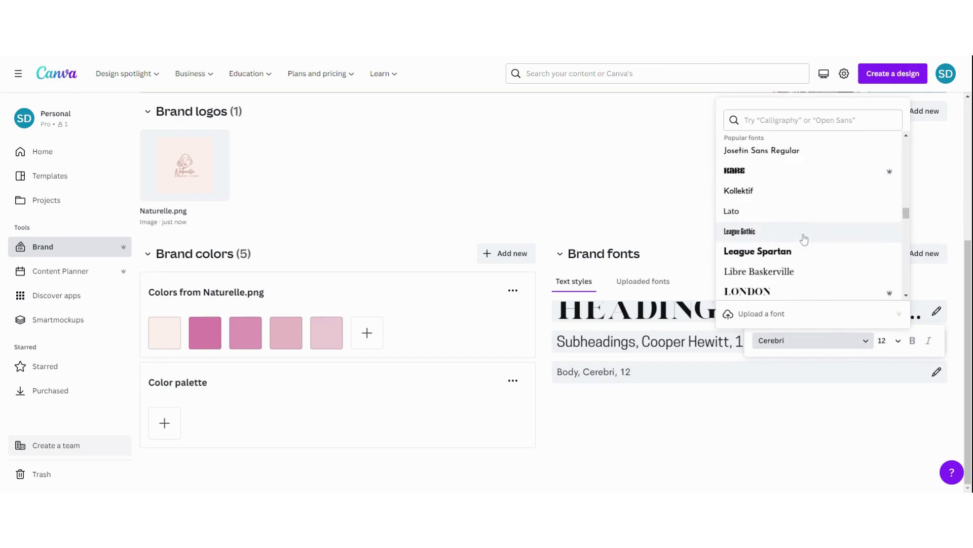
pyautogui.scroll(-3)
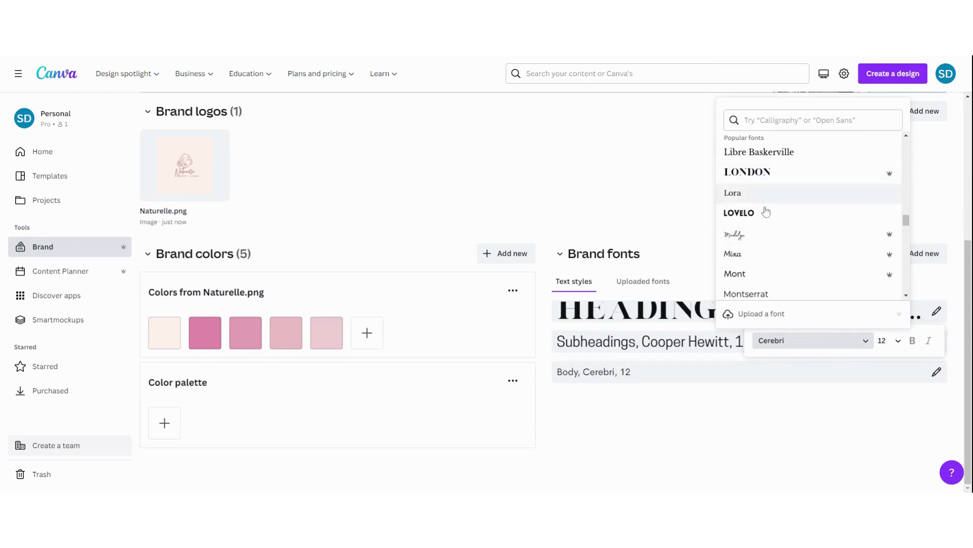
pyautogui.click(732, 193)
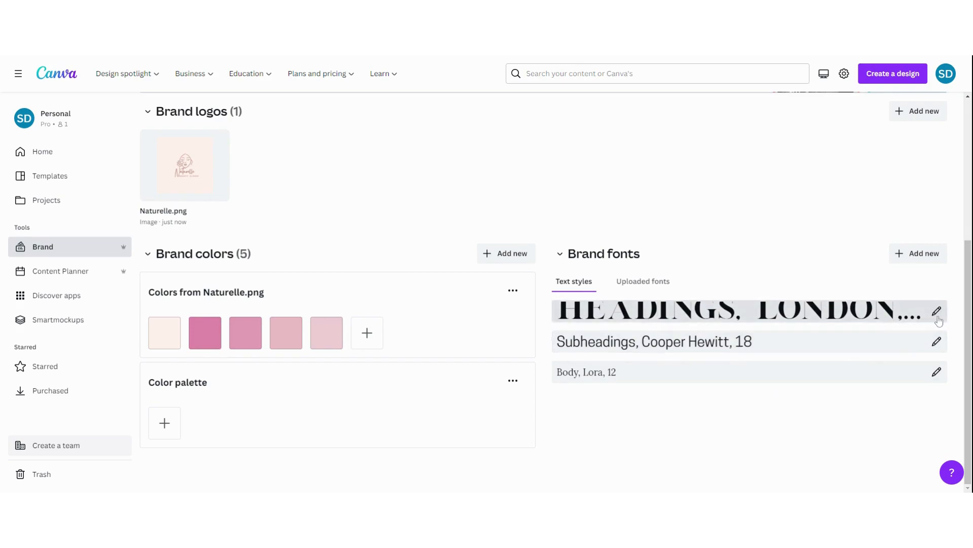
# Step: Check the heading style is London 32, then show the empty Uploaded fonts area
pyautogui.click(937, 311)
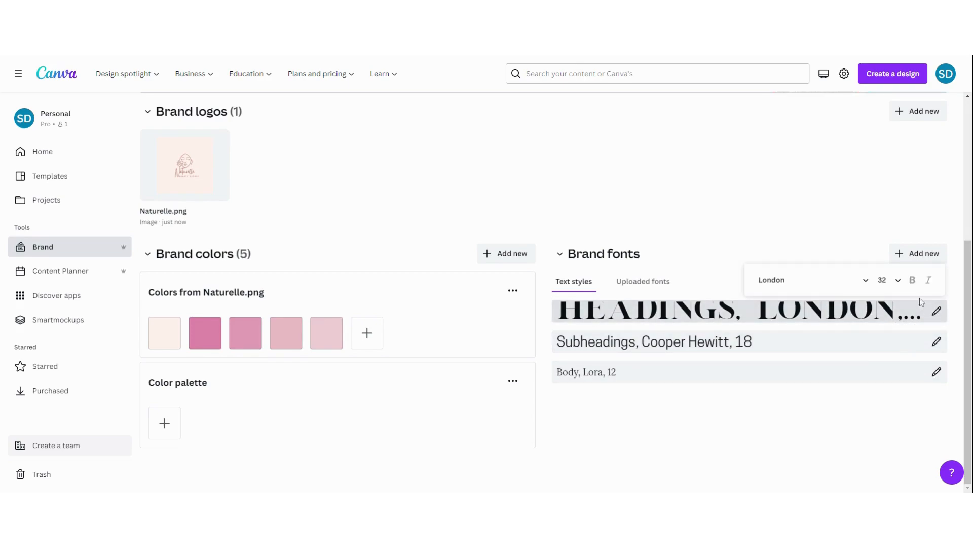
pyautogui.click(896, 280)
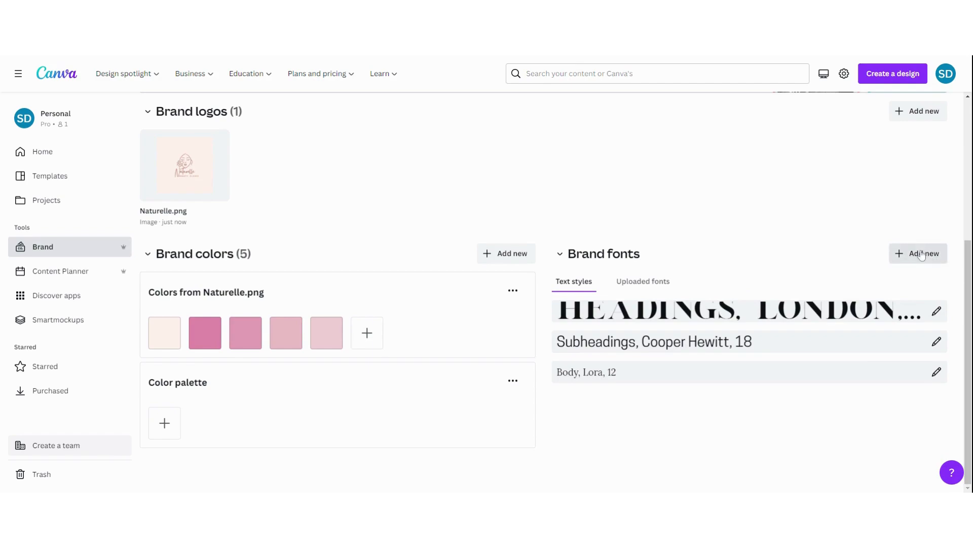
pyautogui.moveTo(921, 257)
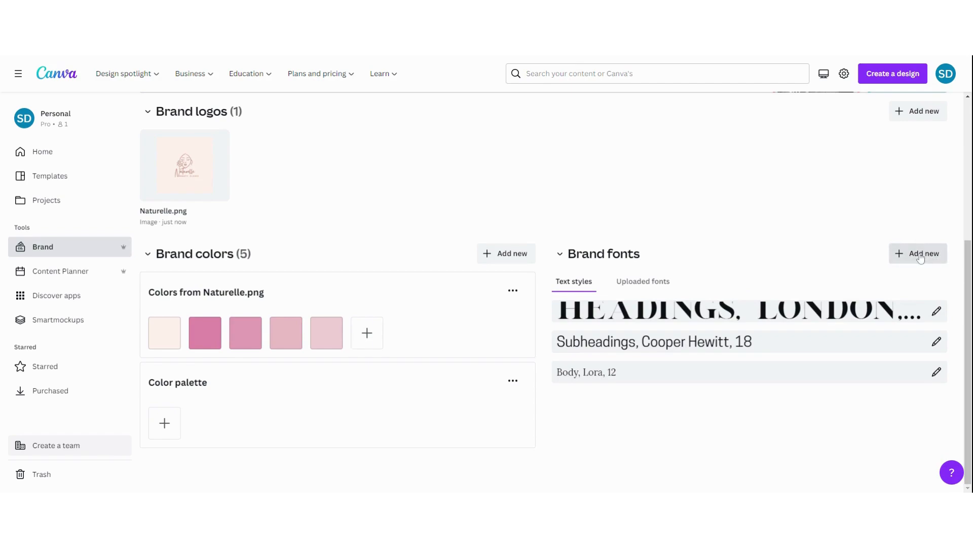
pyautogui.moveTo(937, 263)
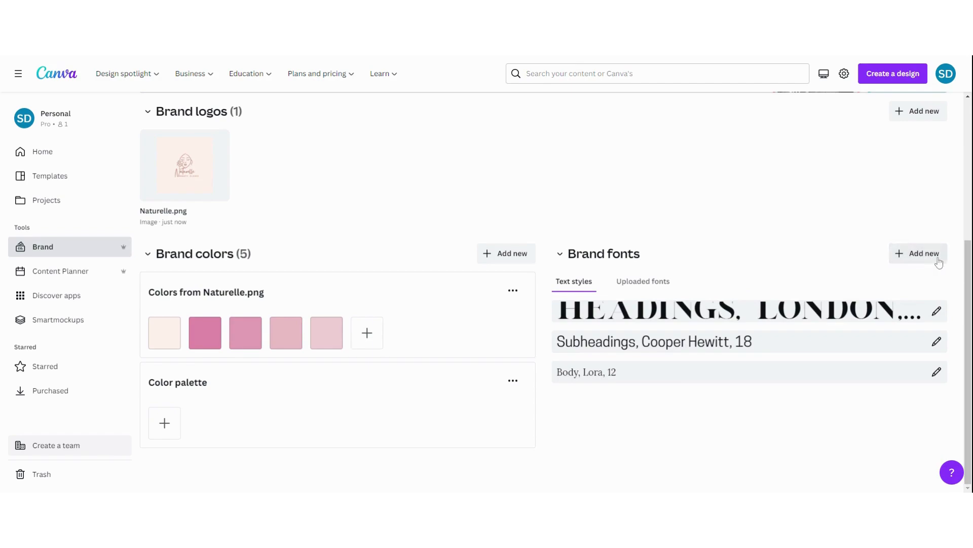
pyautogui.click(642, 282)
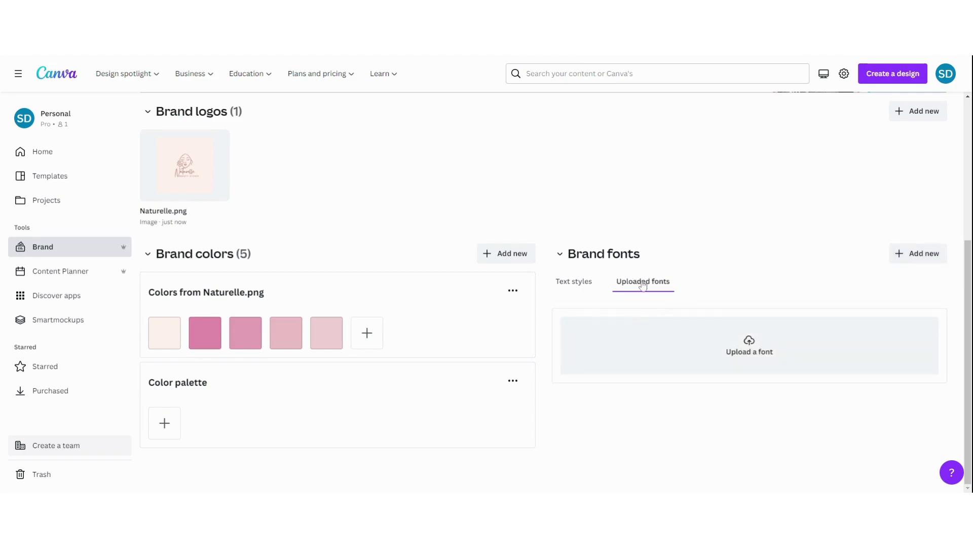
pyautogui.moveTo(742, 282)
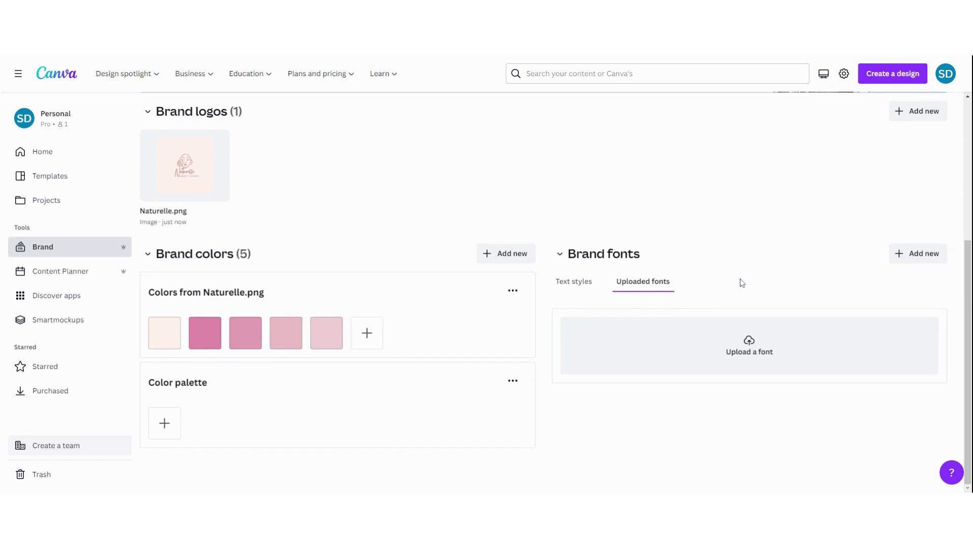
pyautogui.moveTo(730, 286)
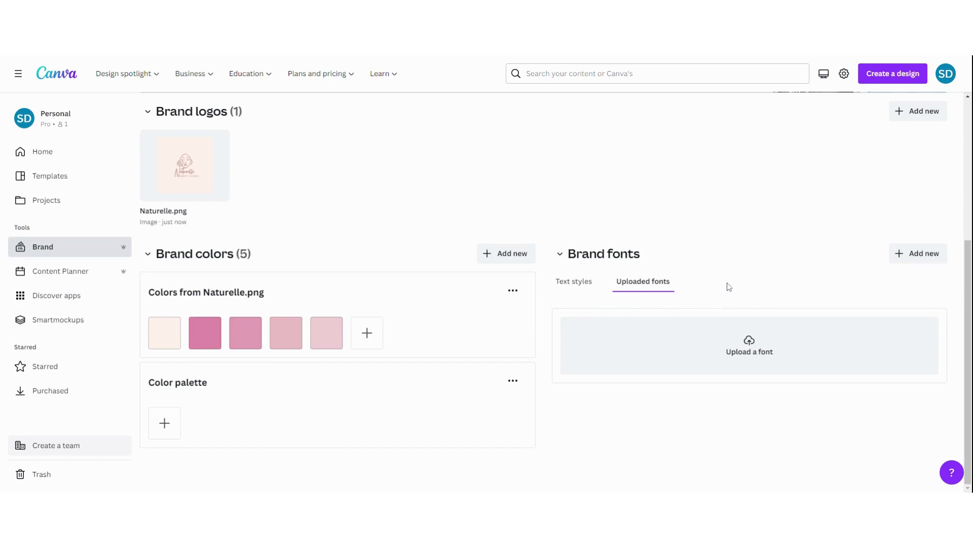
pyautogui.moveTo(716, 276)
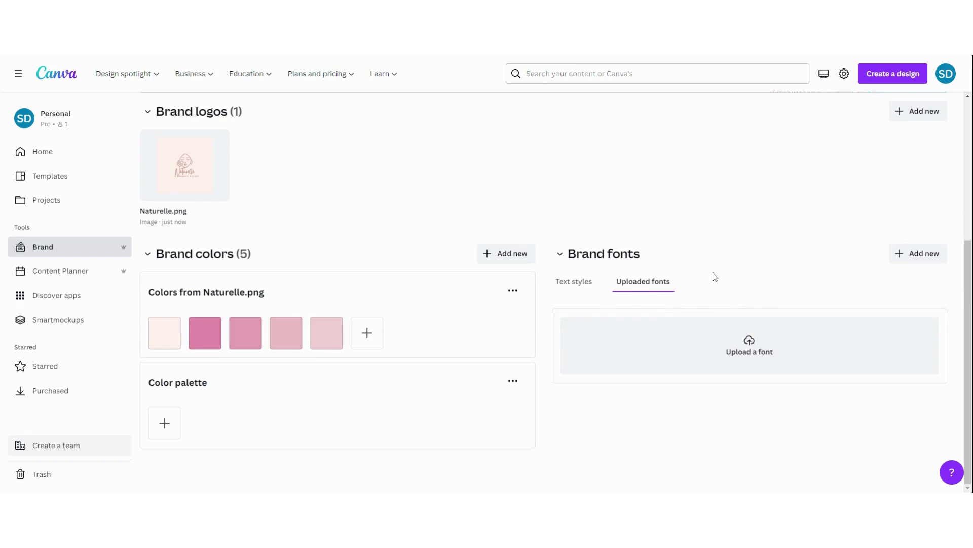
pyautogui.moveTo(712, 272)
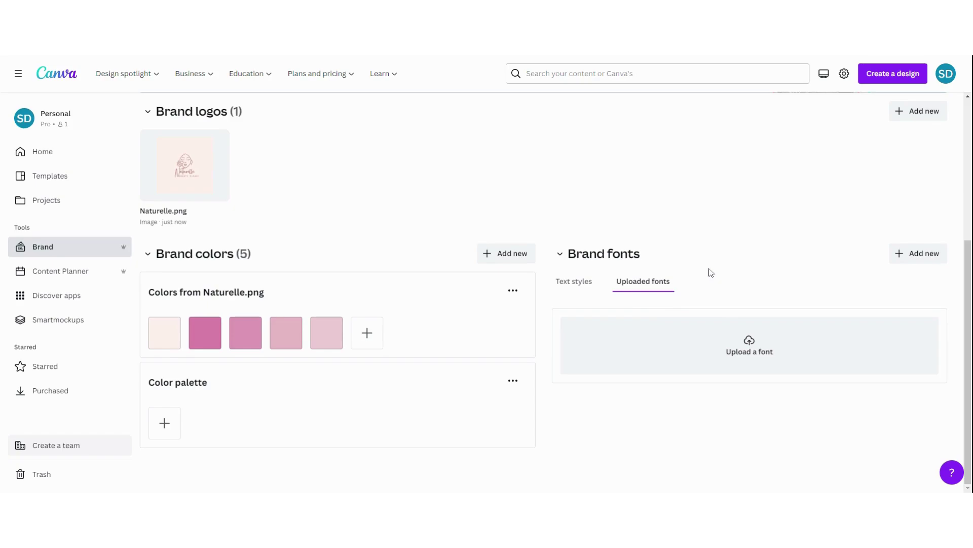
# Step: Return to the brand text styles listing London headings, Cooper Hewitt subheadings and Lora body
pyautogui.click(574, 282)
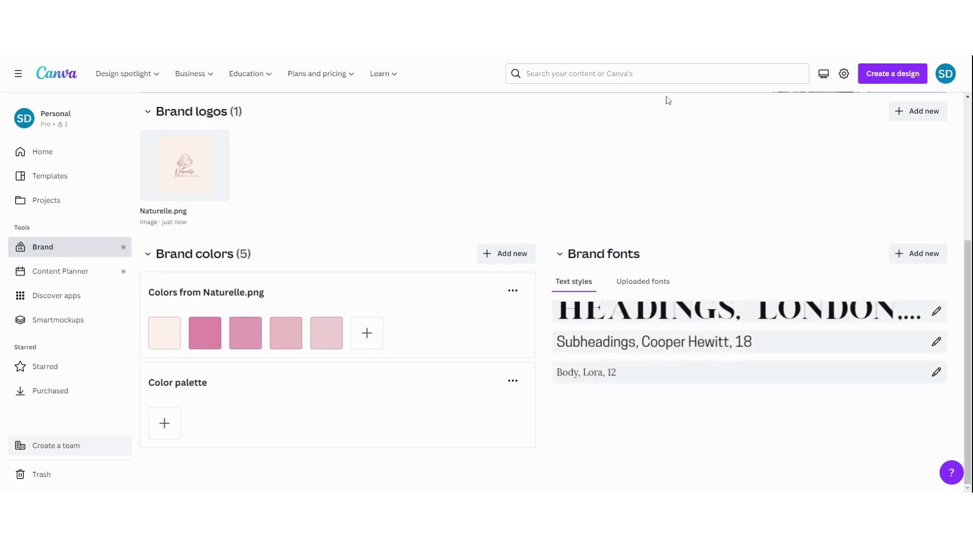
pyautogui.moveTo(761, 187)
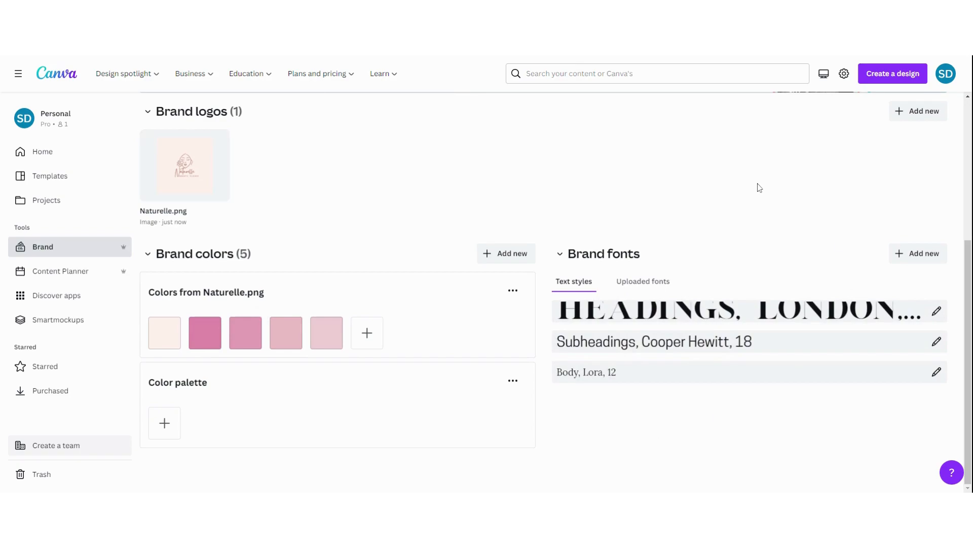